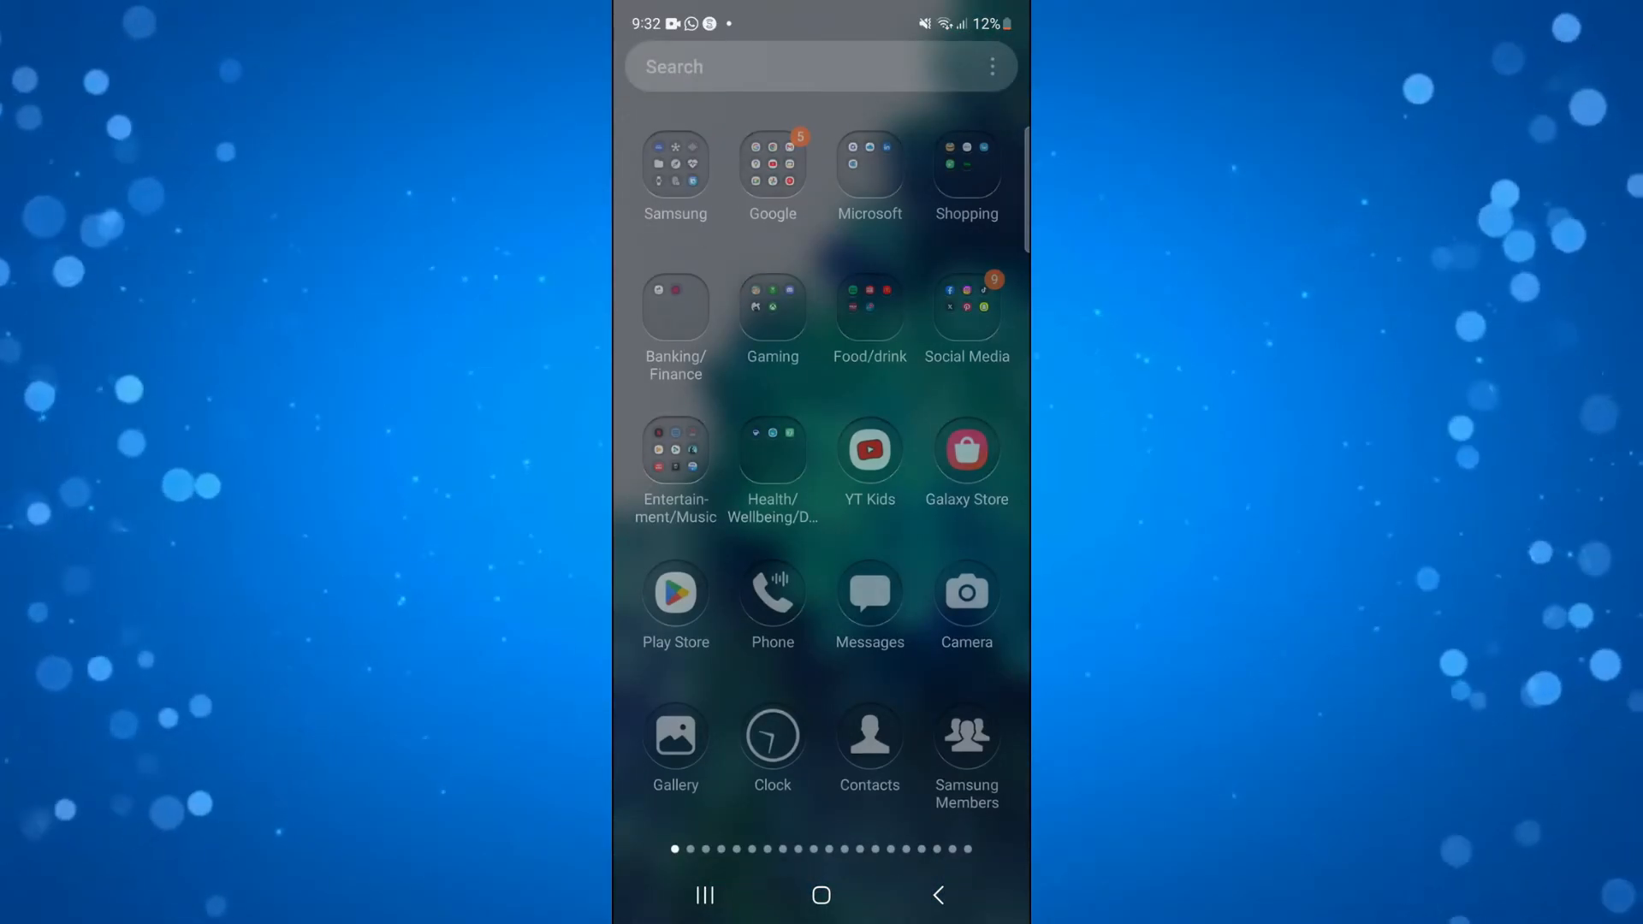
# Step: Search the launcher app drawer for 'whatsapp busi' to find WA Business
pyautogui.write('w')
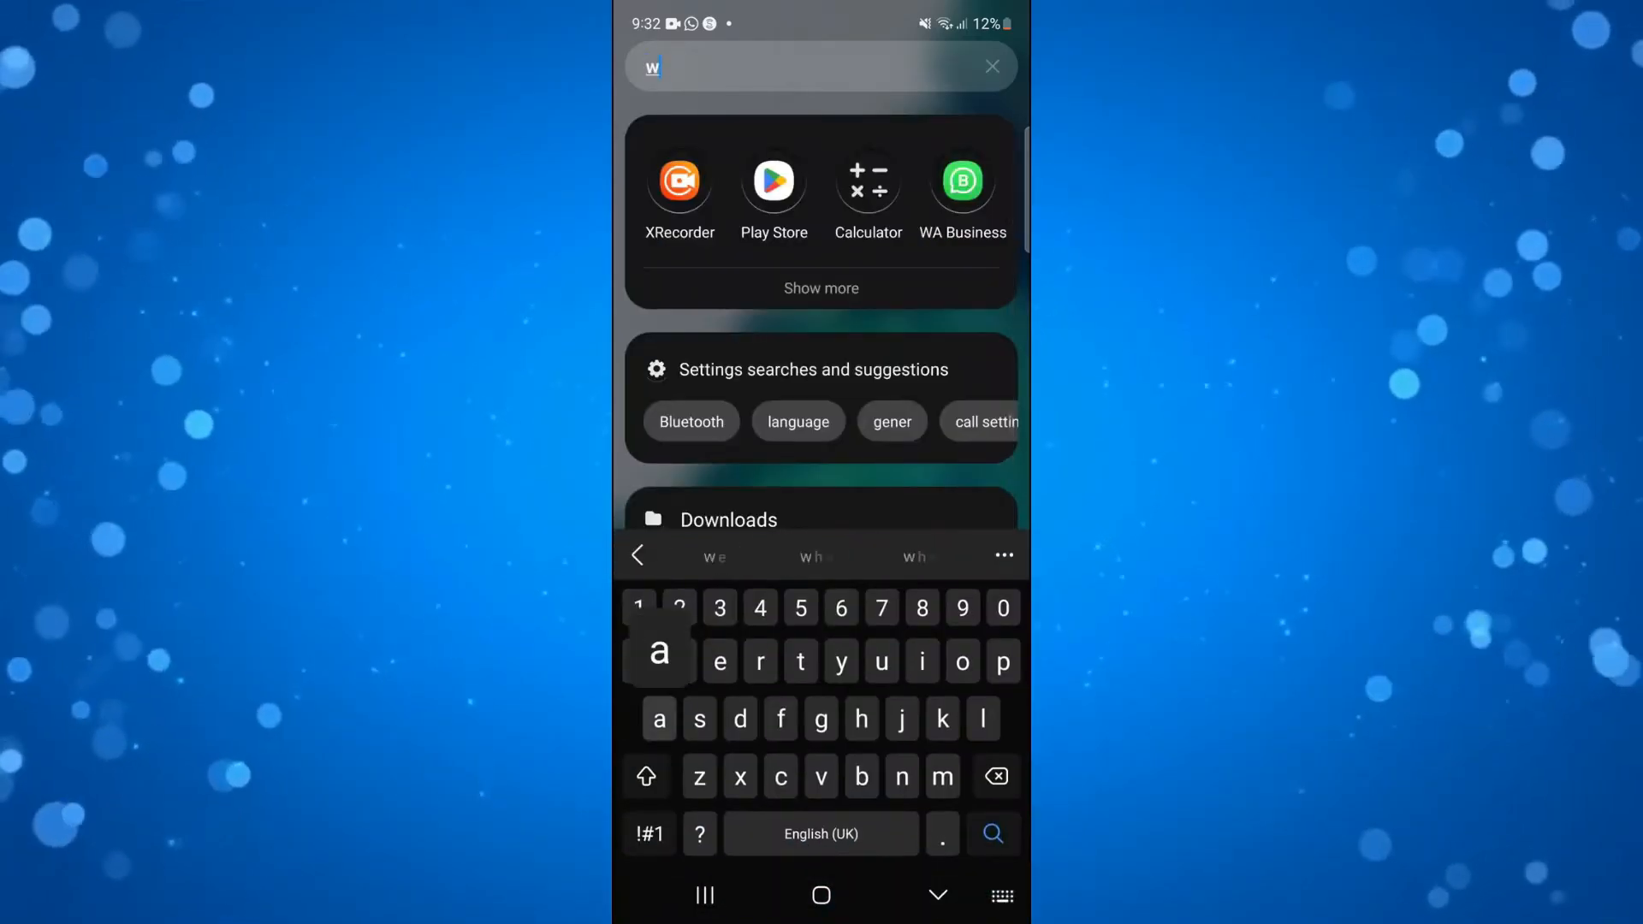
pyautogui.click(991, 67)
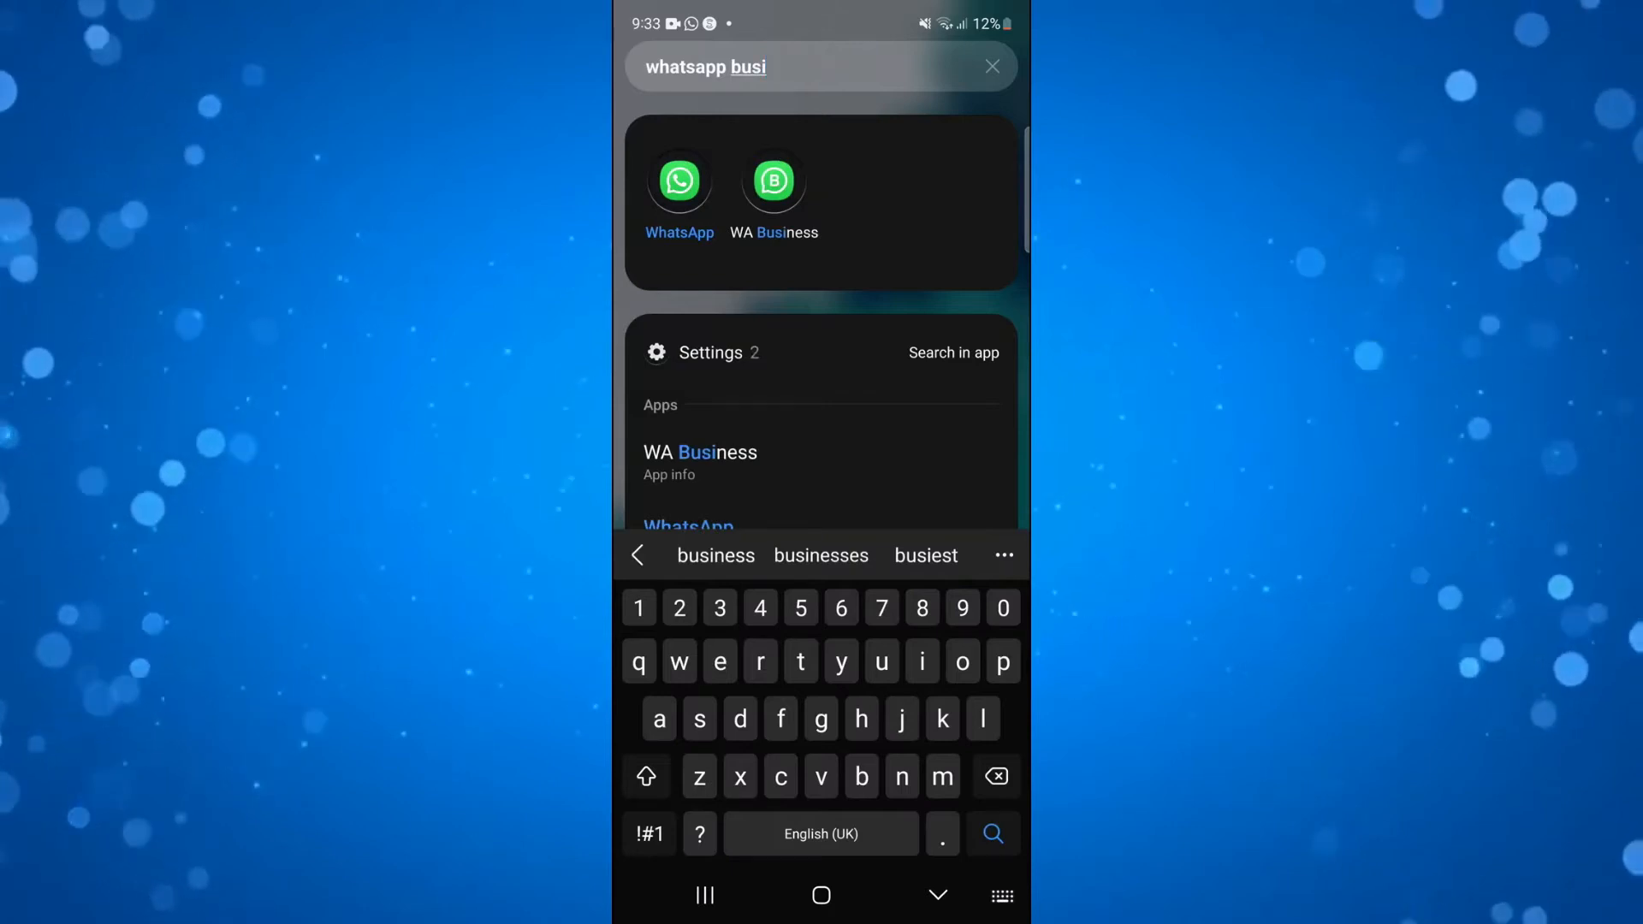
# Step: Launch WA Business and navigate from Chats to the Ai Youtube Chat Group community
pyautogui.click(772, 180)
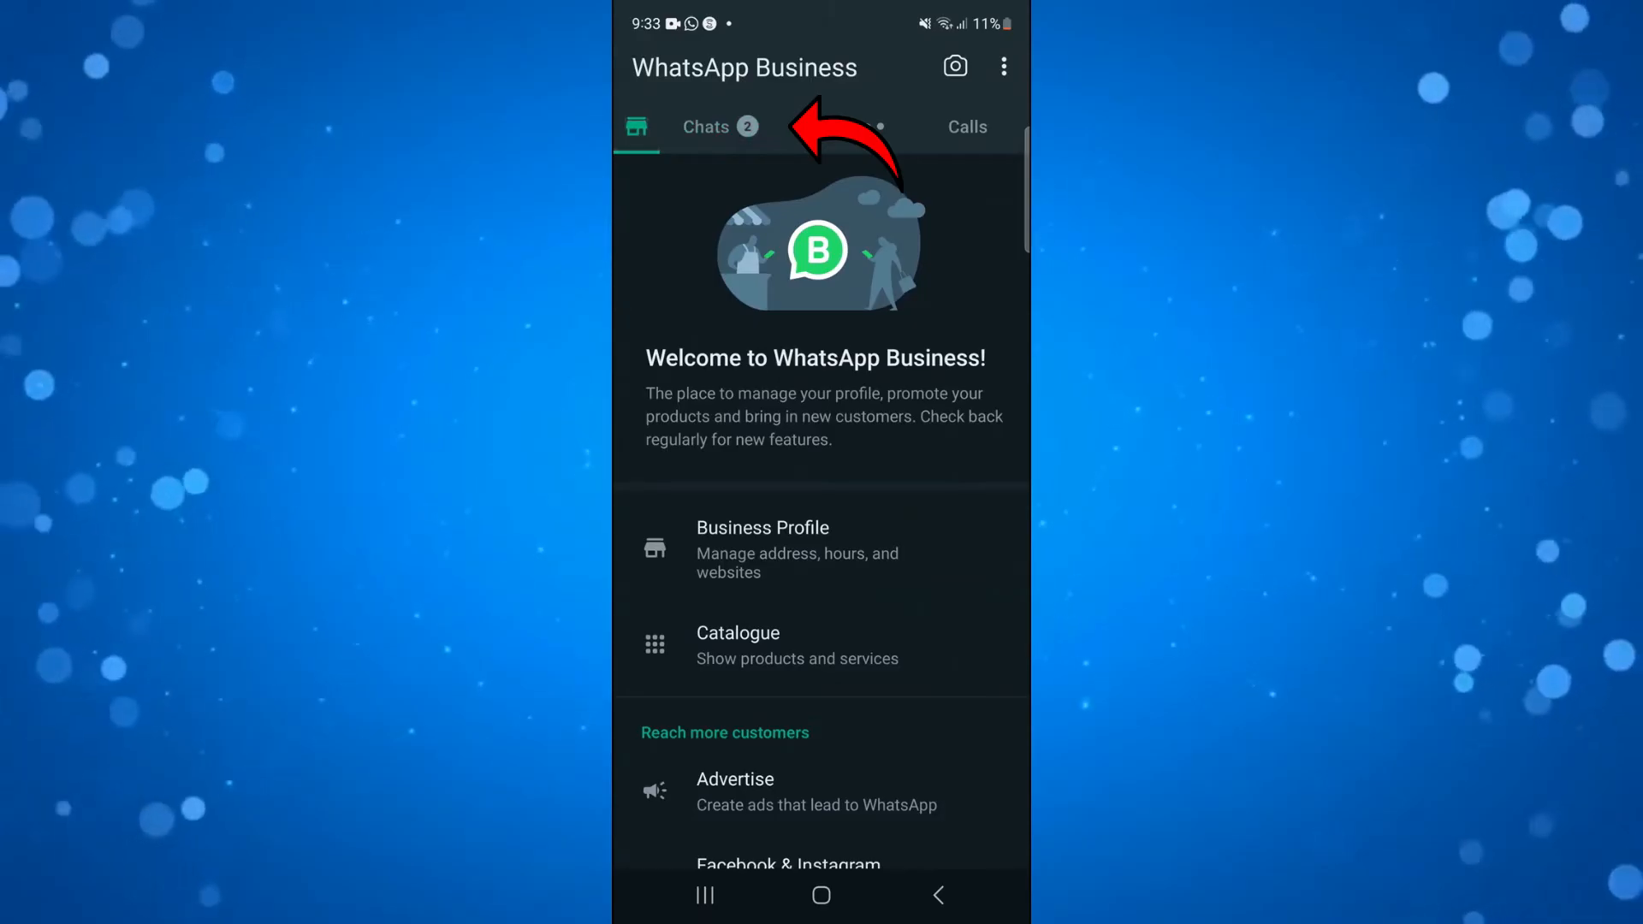
pyautogui.click(705, 127)
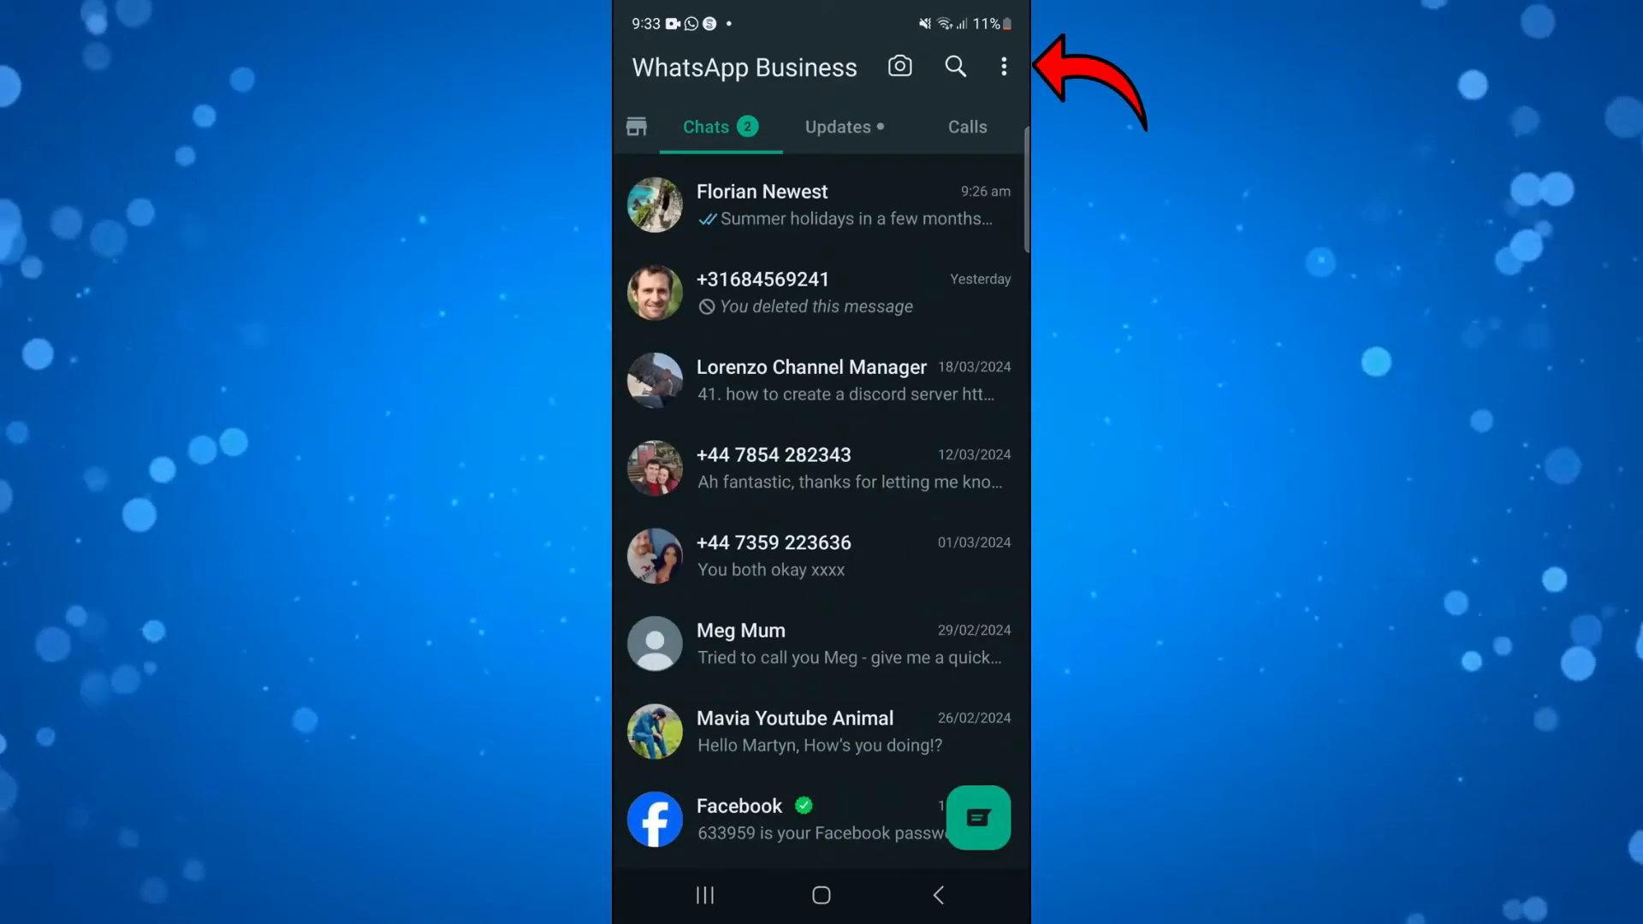
pyautogui.click(1001, 67)
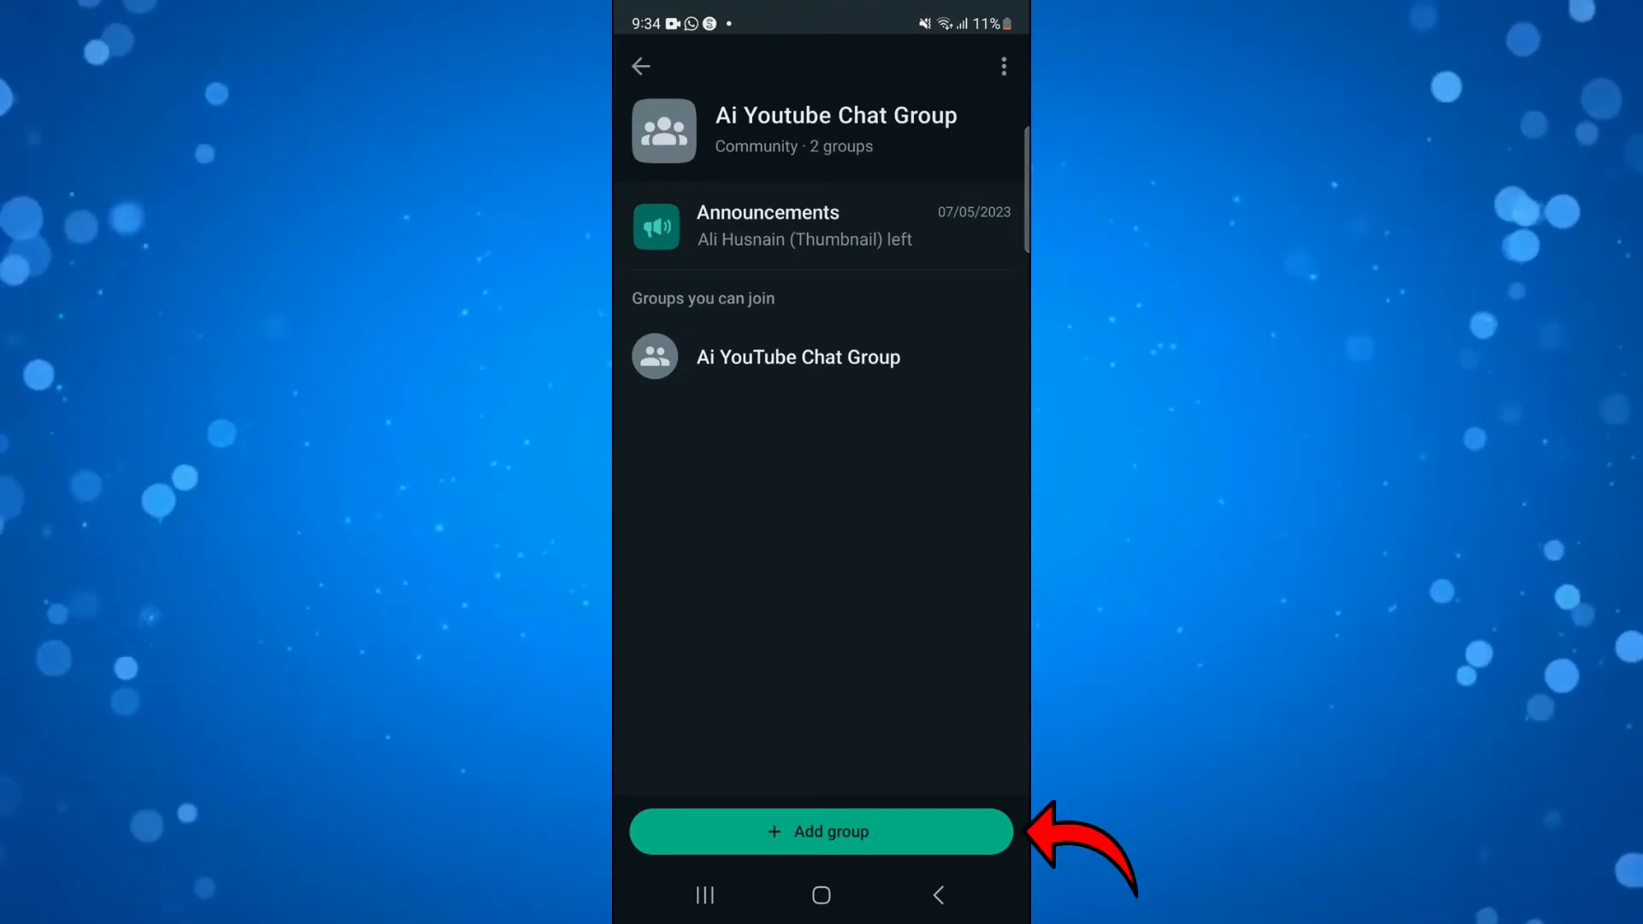
# Step: Start a brand-new group within the community from Add group
pyautogui.click(820, 832)
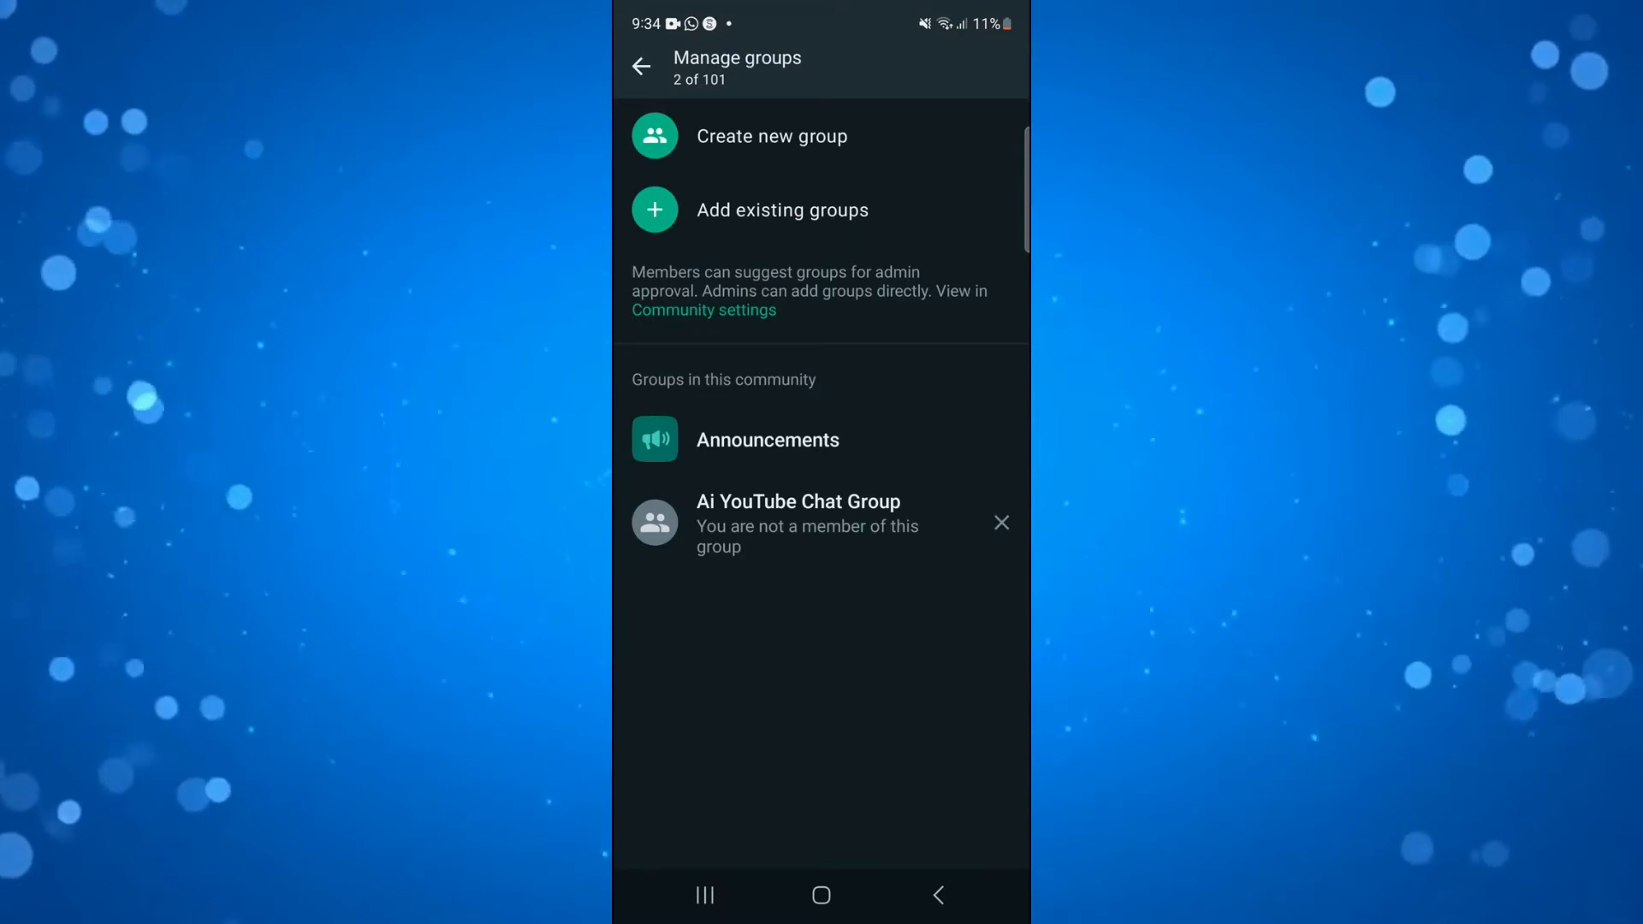
pyautogui.click(770, 135)
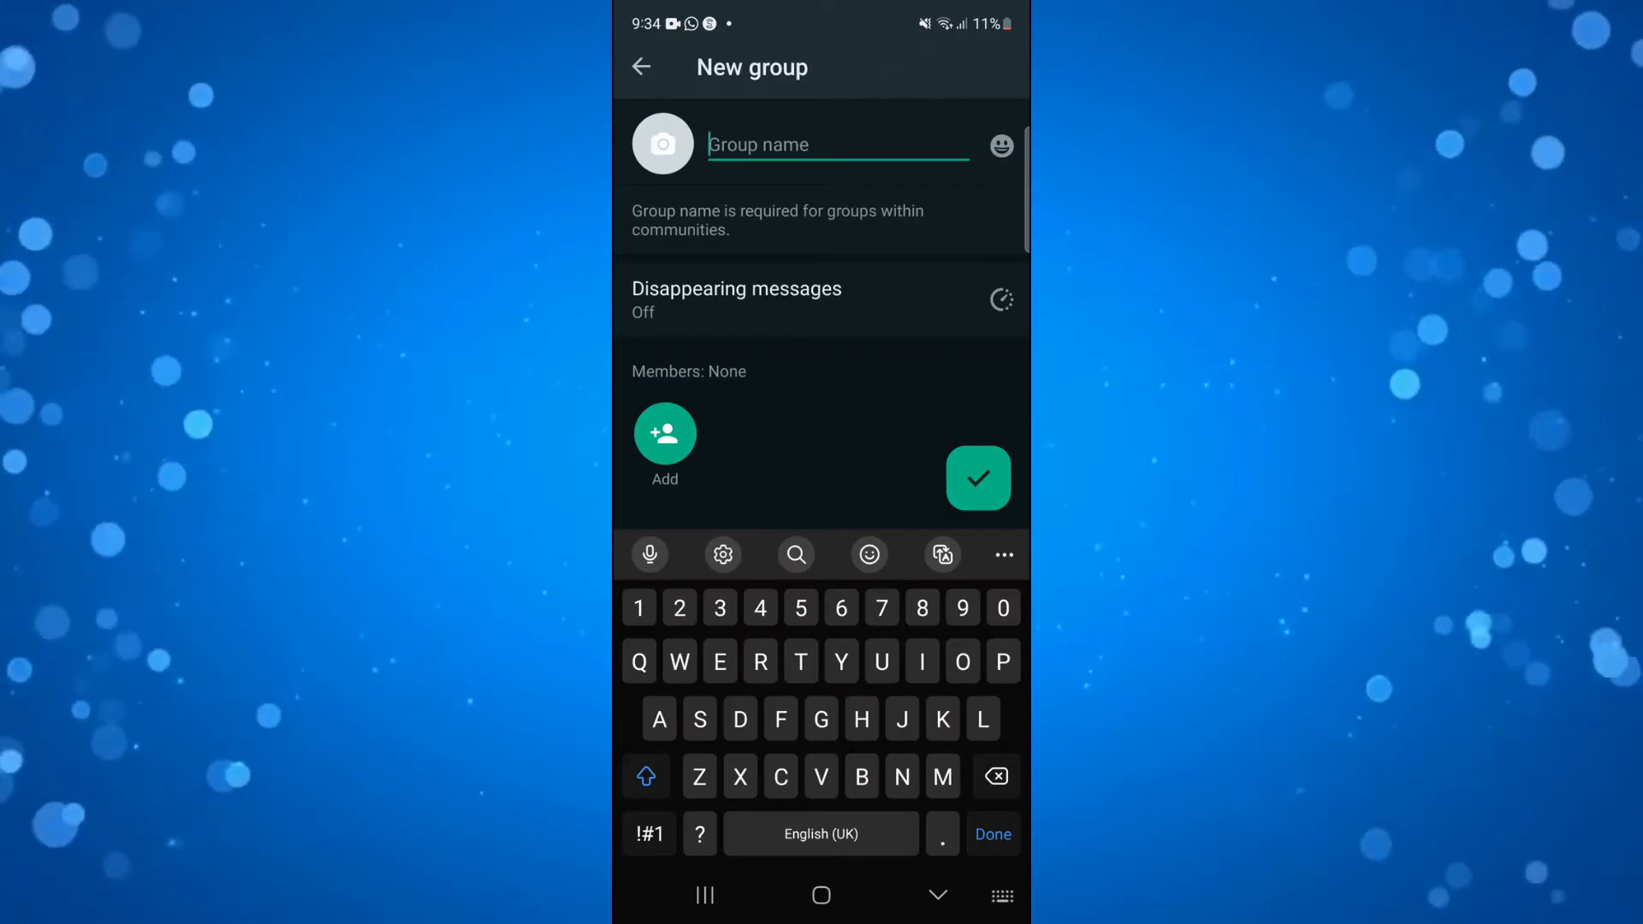
# Step: Name the new group 'Test' and bring up the group icon choices
pyautogui.write('Test')
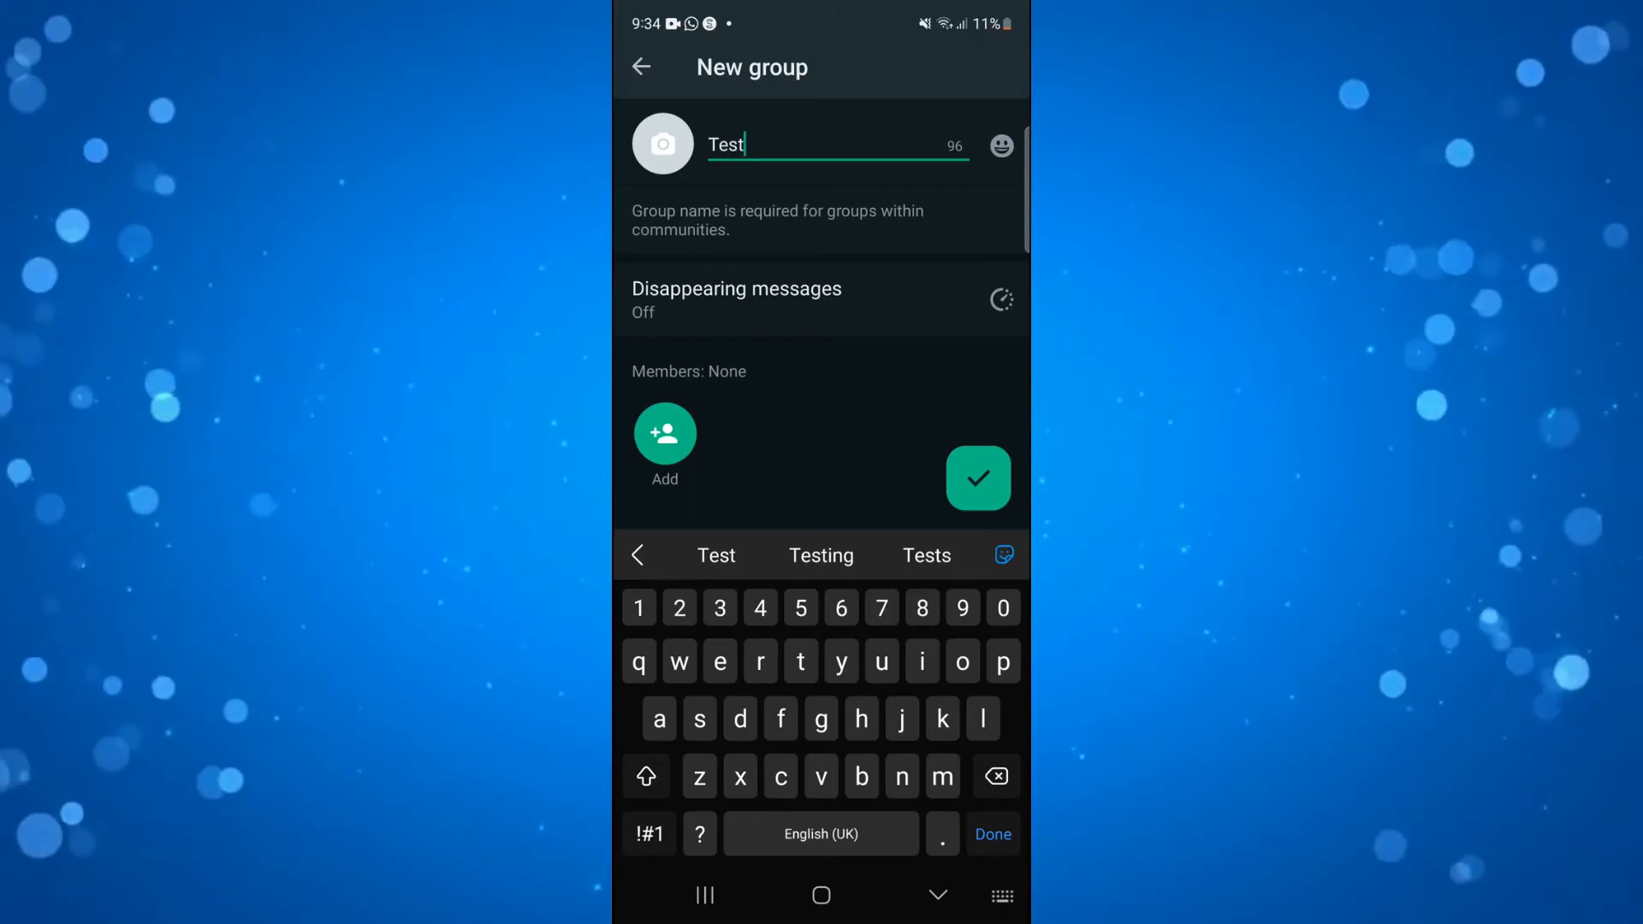
pyautogui.click(660, 144)
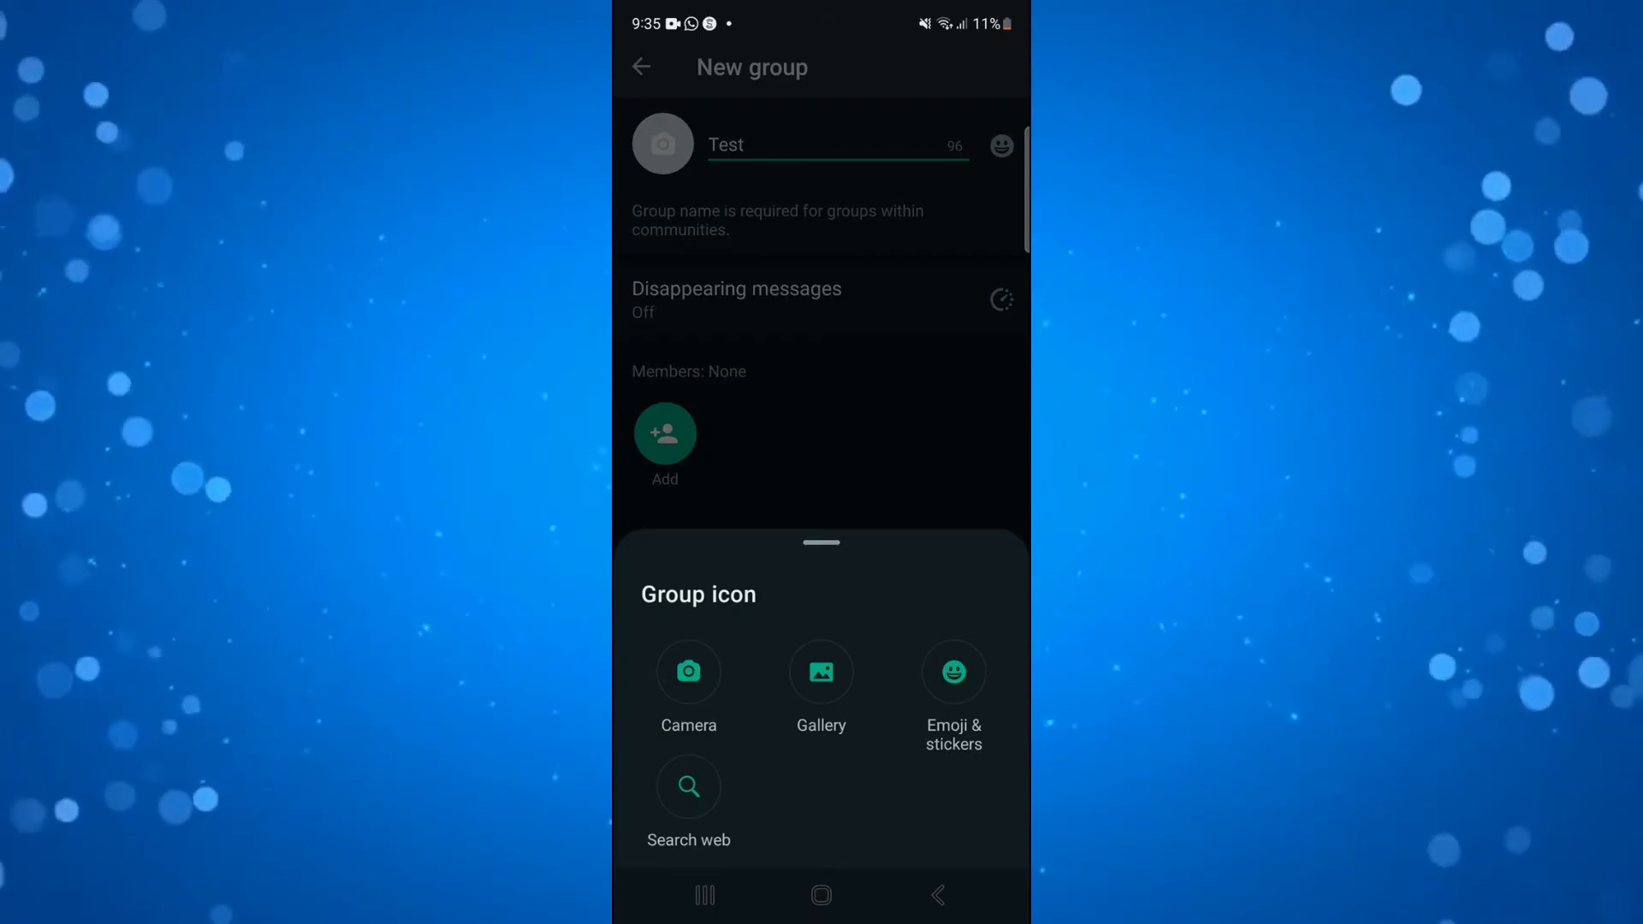
# Step: Set a grinning emoji from Emoji & stickers as the Test group icon
pyautogui.click(954, 686)
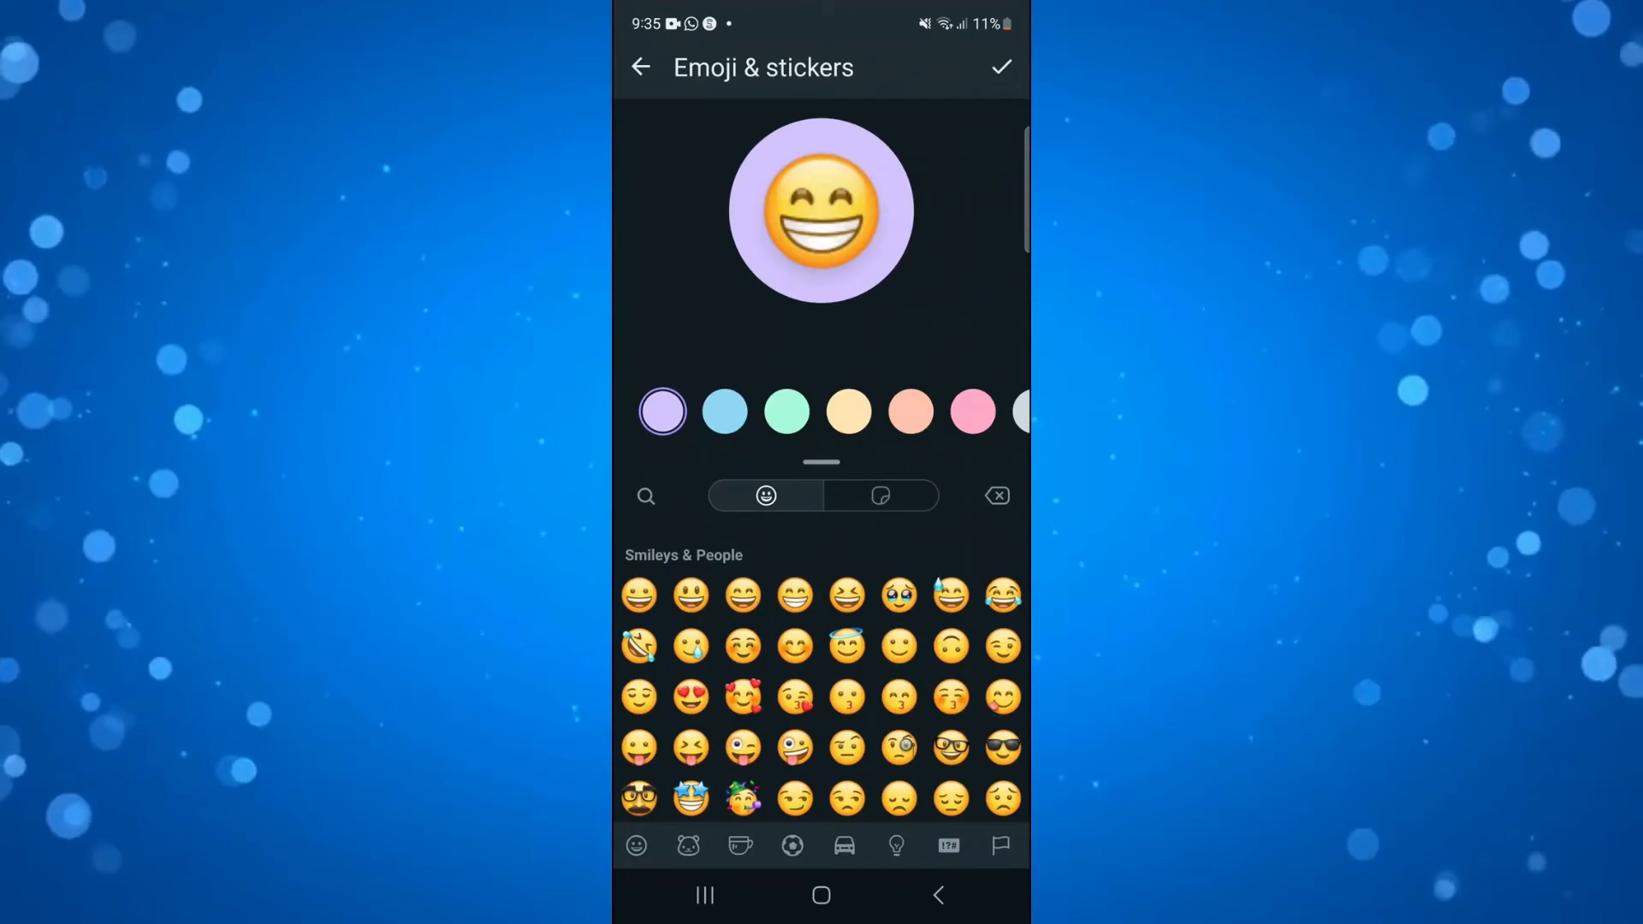
pyautogui.click(998, 67)
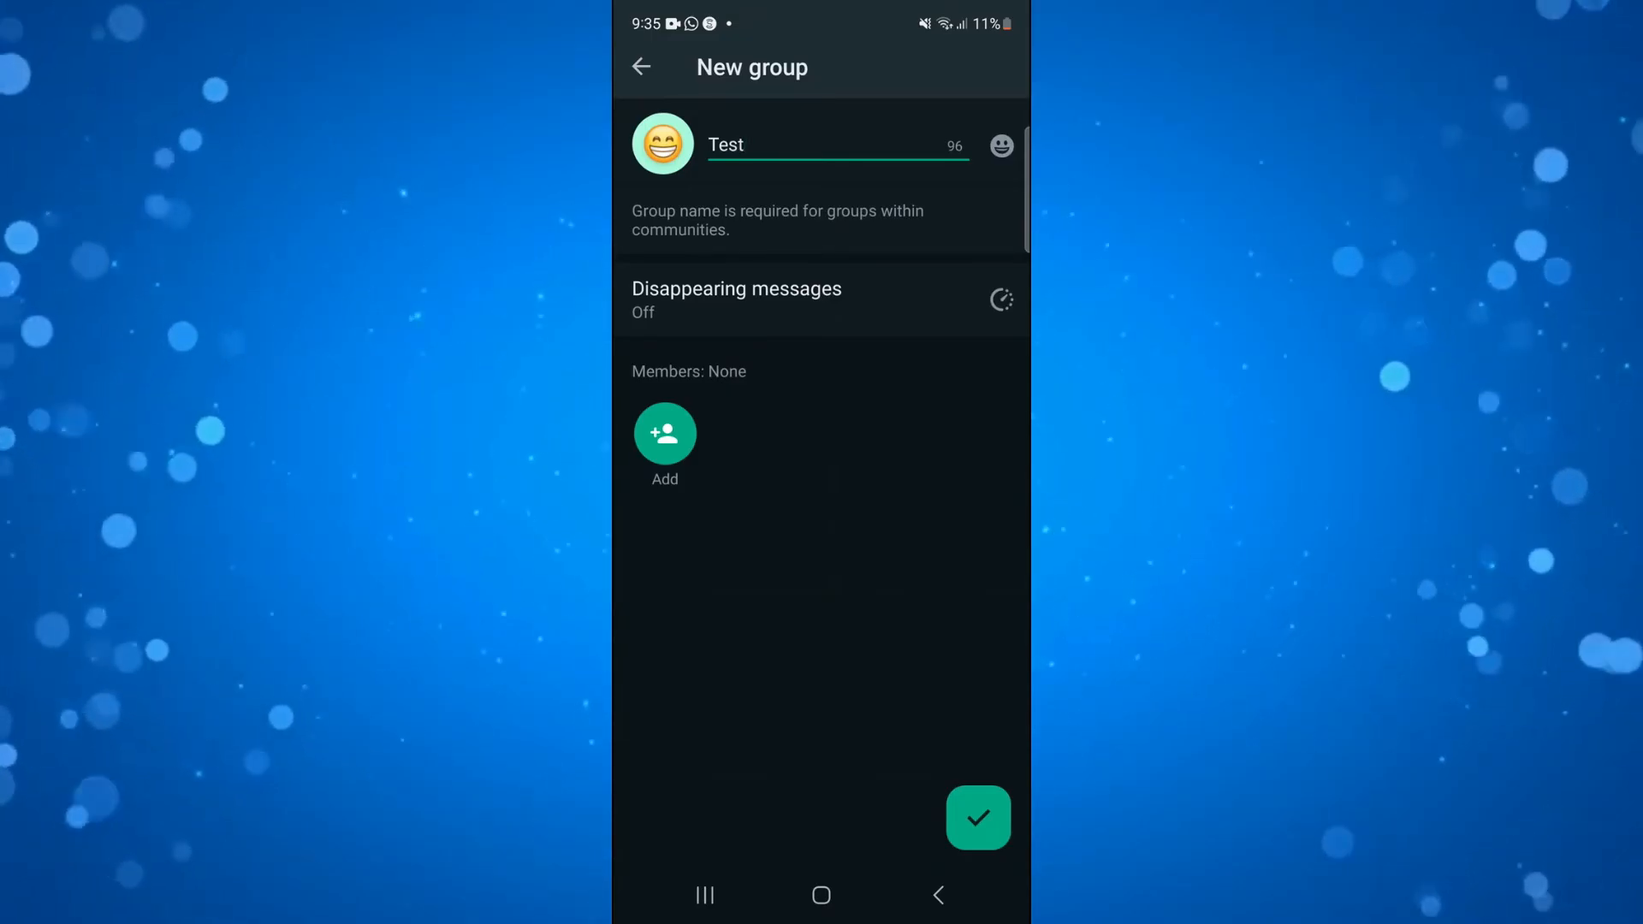
# Step: Add one contact as a member and create the Test group
pyautogui.click(664, 433)
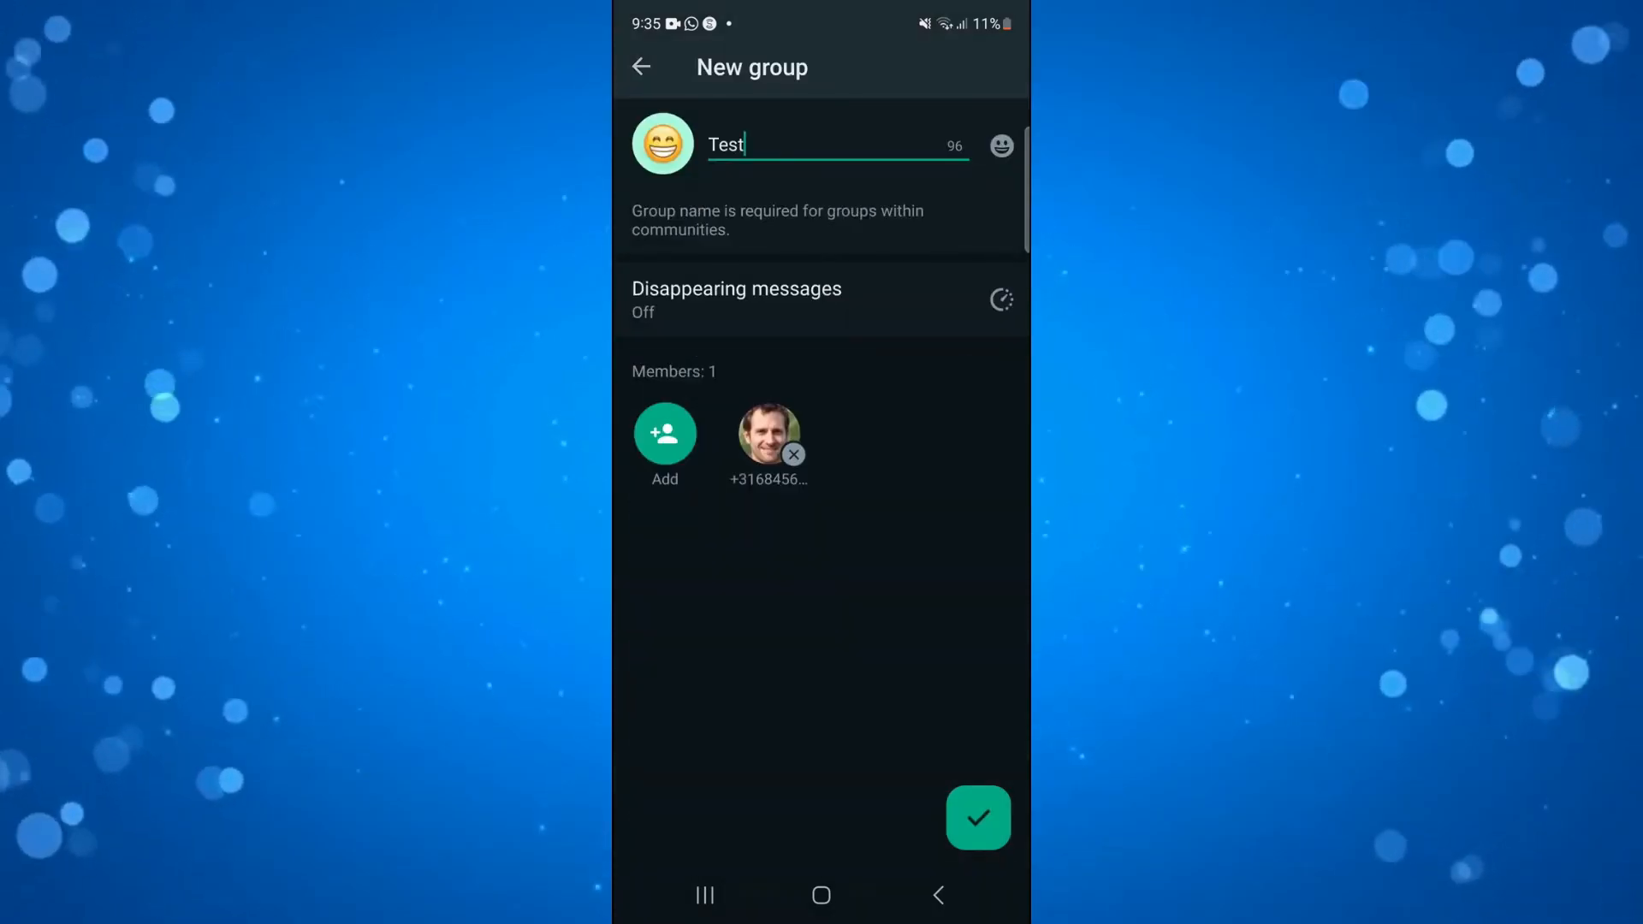
pyautogui.click(978, 818)
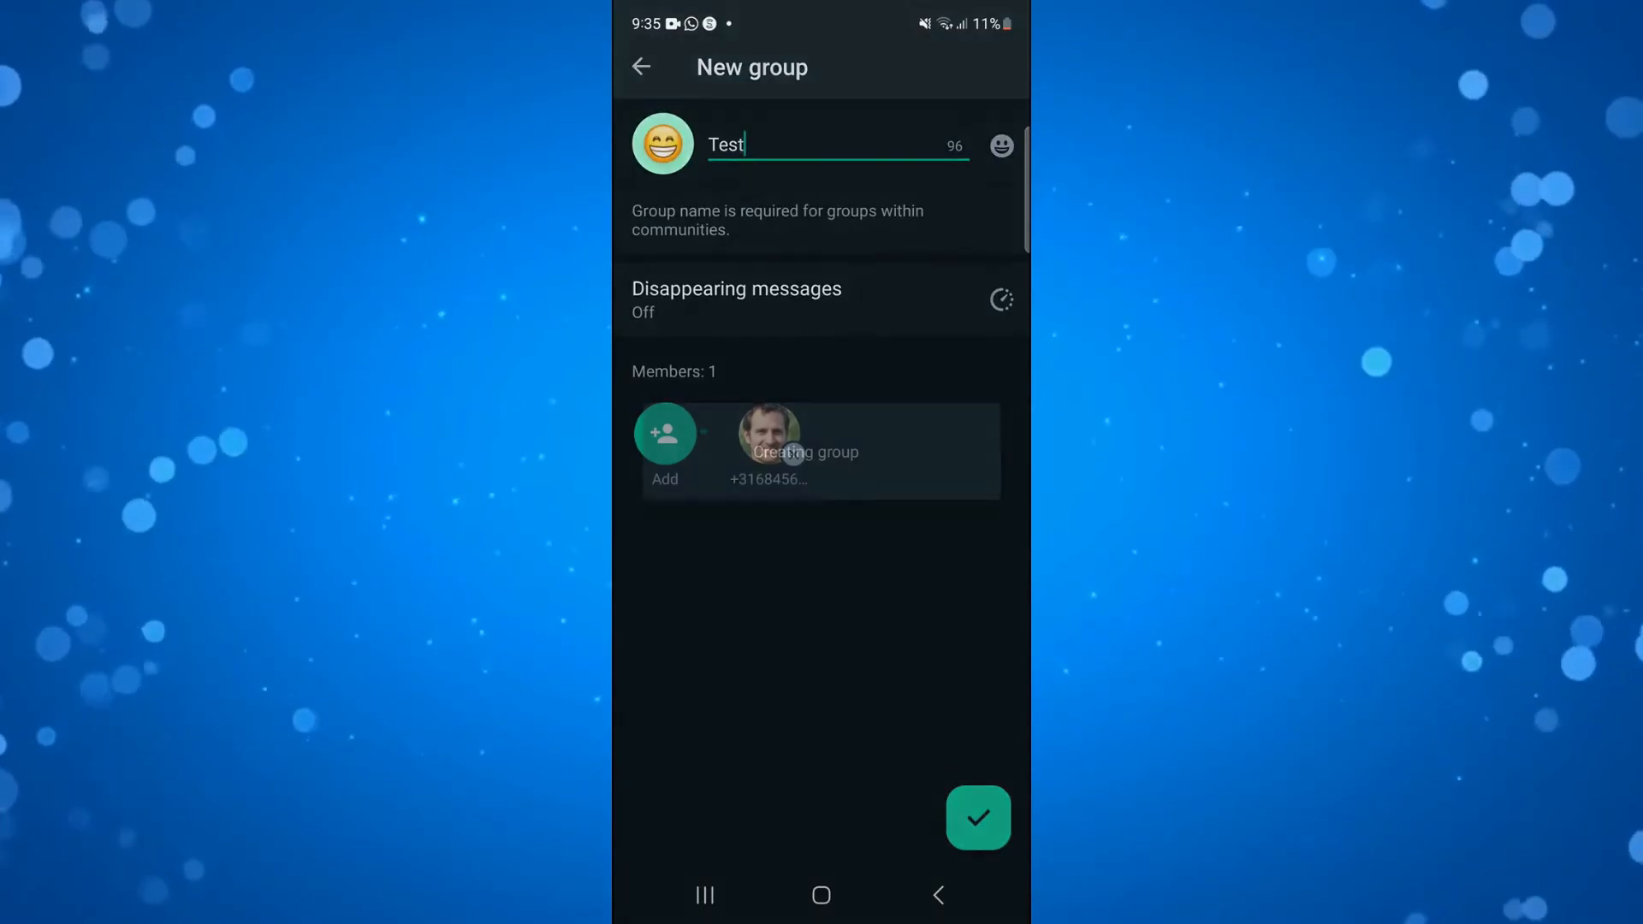
# Step: Wait through 'Creating group' until the Test group chat opens in the community
pyautogui.click(977, 818)
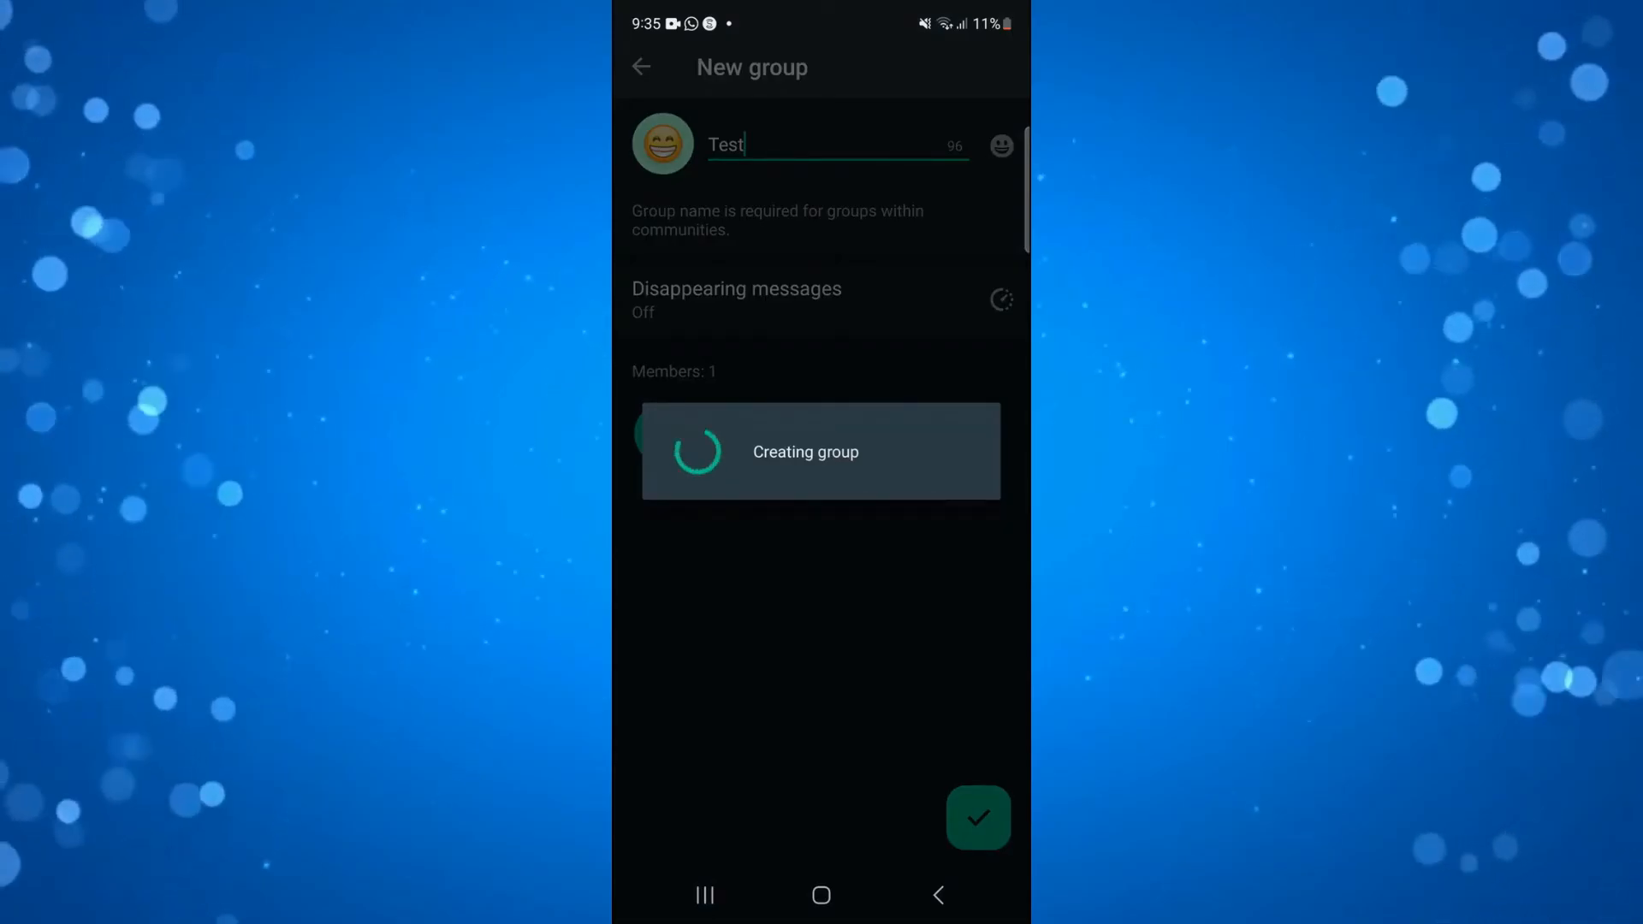
pyautogui.click(977, 818)
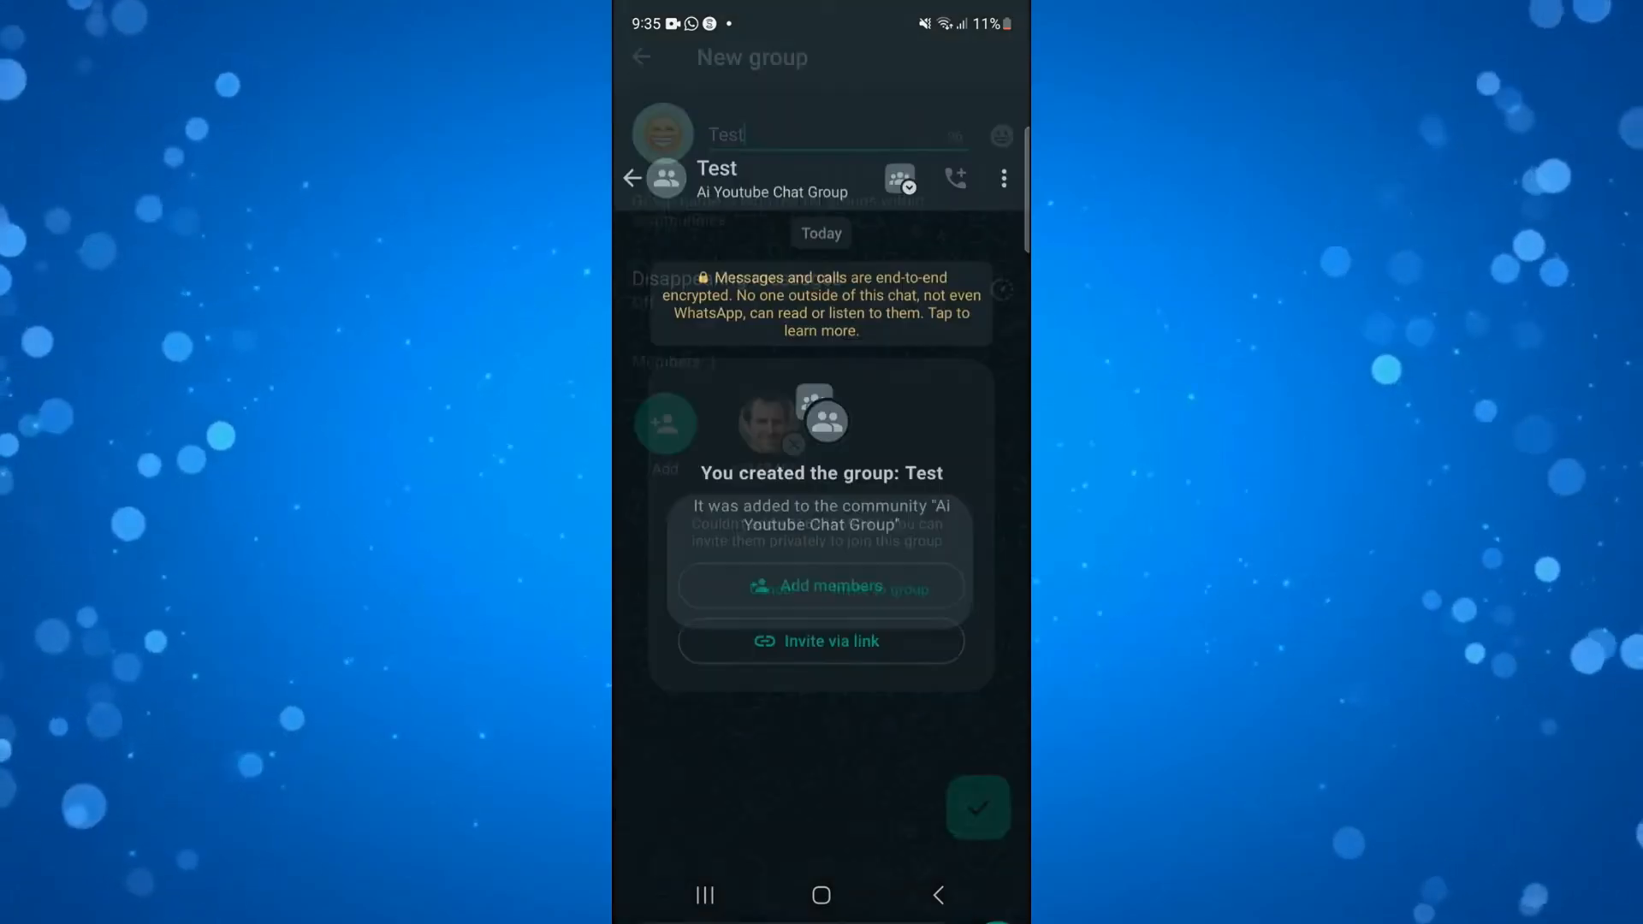
pyautogui.click(975, 807)
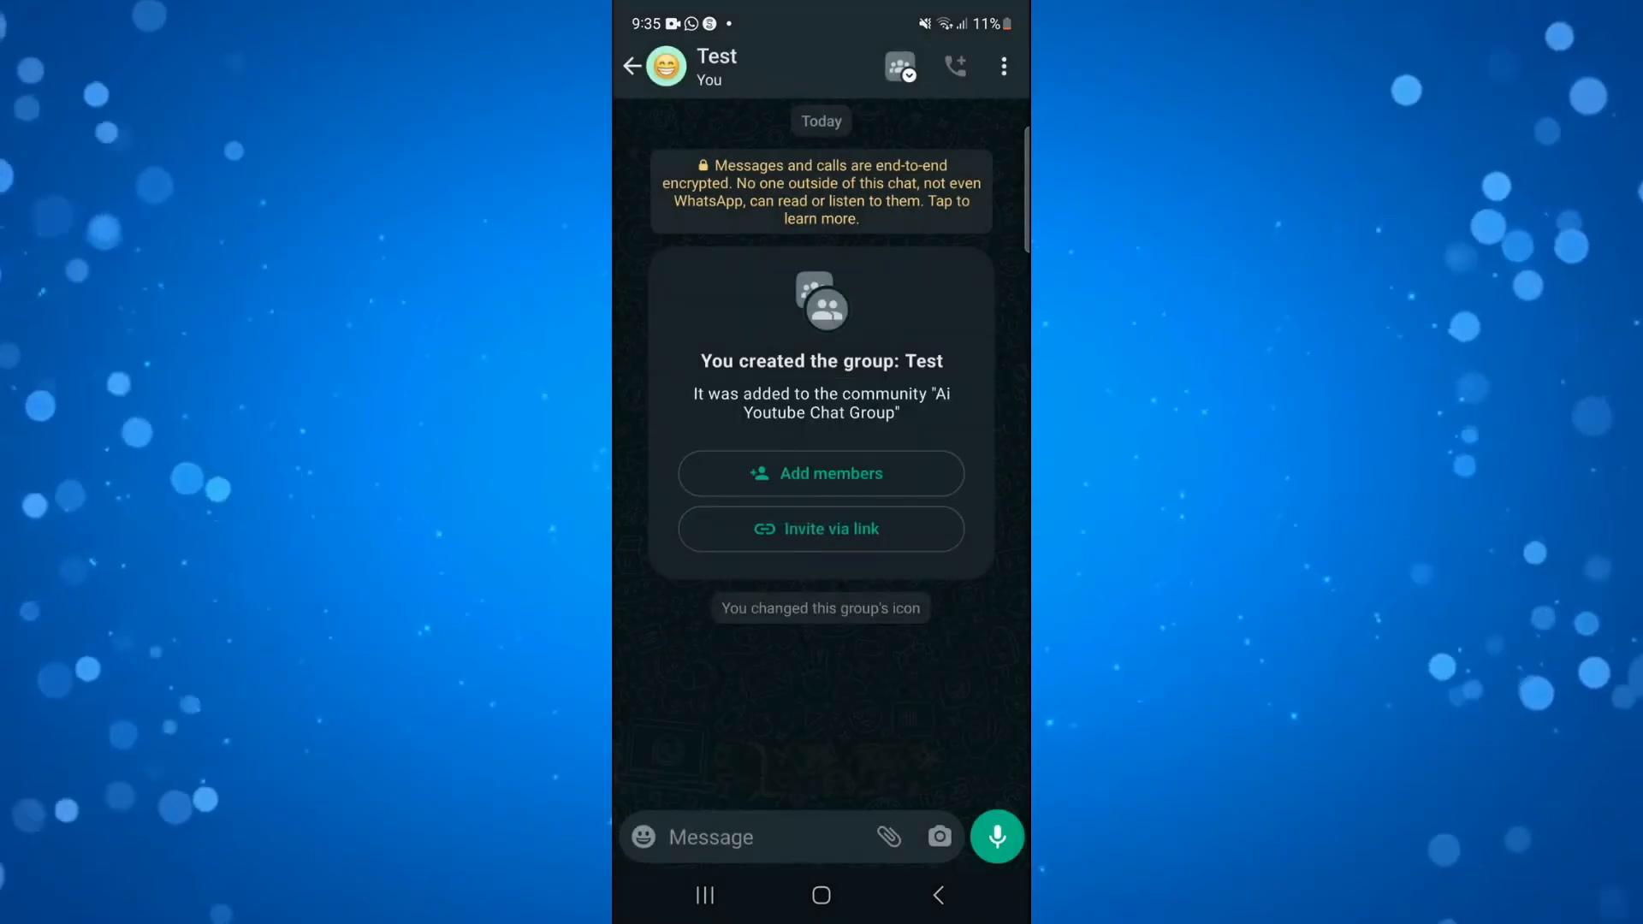